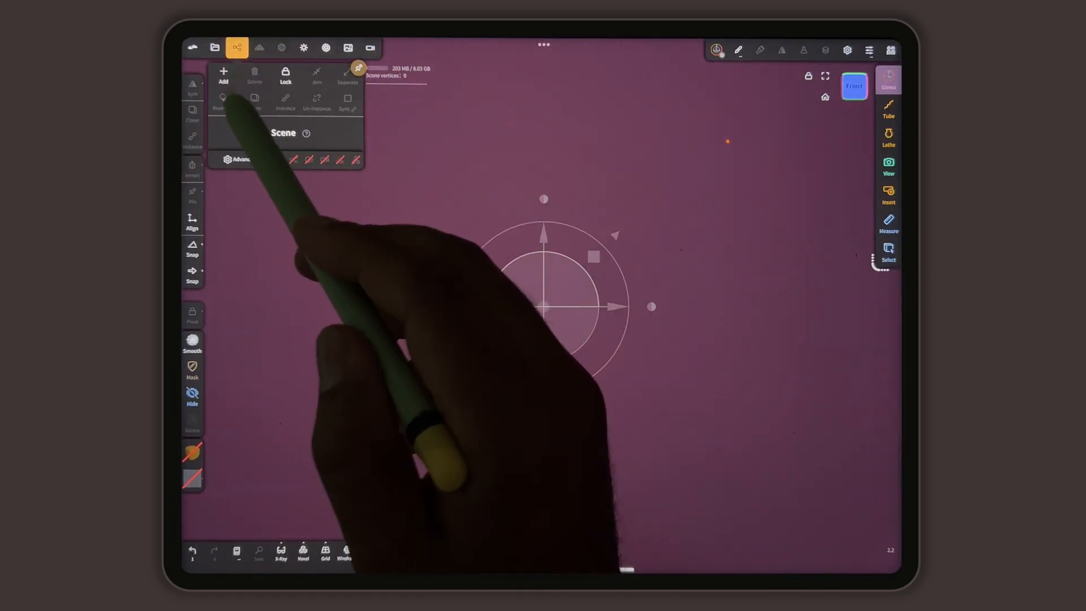
Step: Add a cylinder to the empty scene from the Scene menu's Add list
click(223, 75)
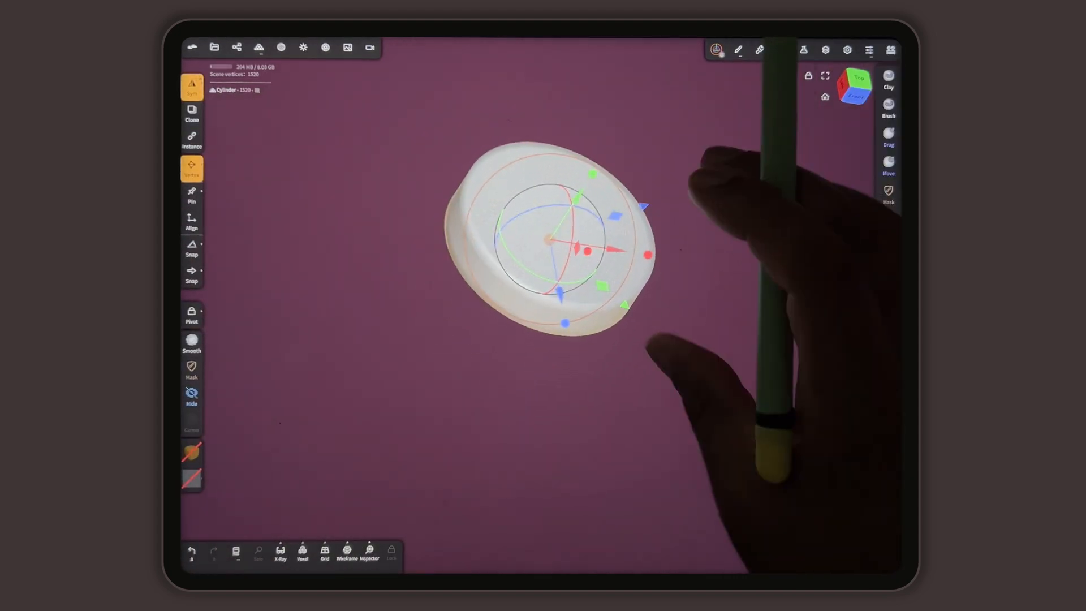
Step: View the cylinder from Top, dismiss the Auto Save prompt, and change the mirrored symmetry planes
click(782, 51)
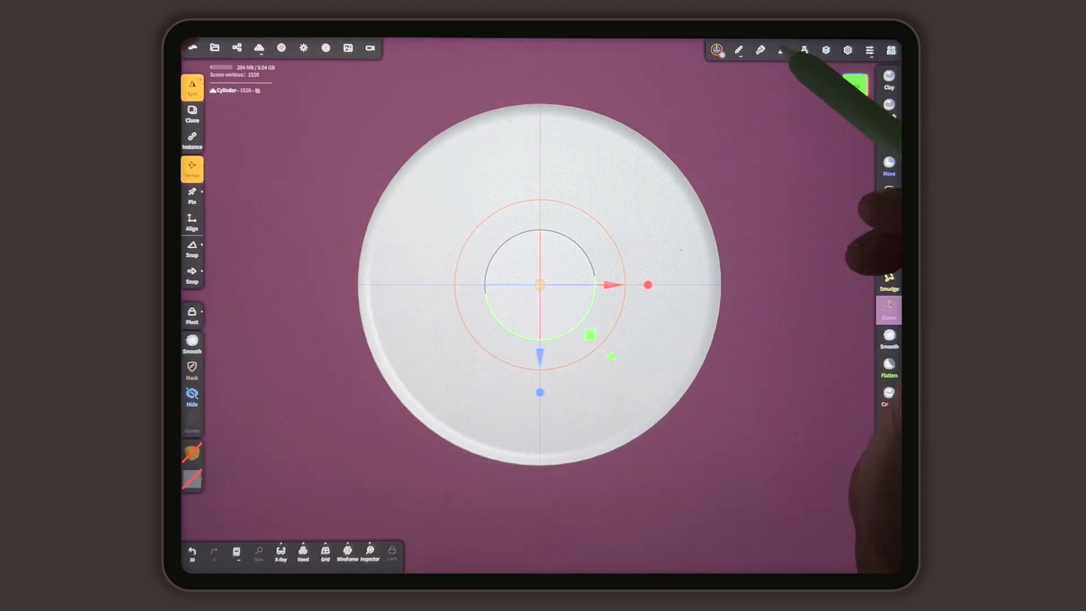
click(782, 49)
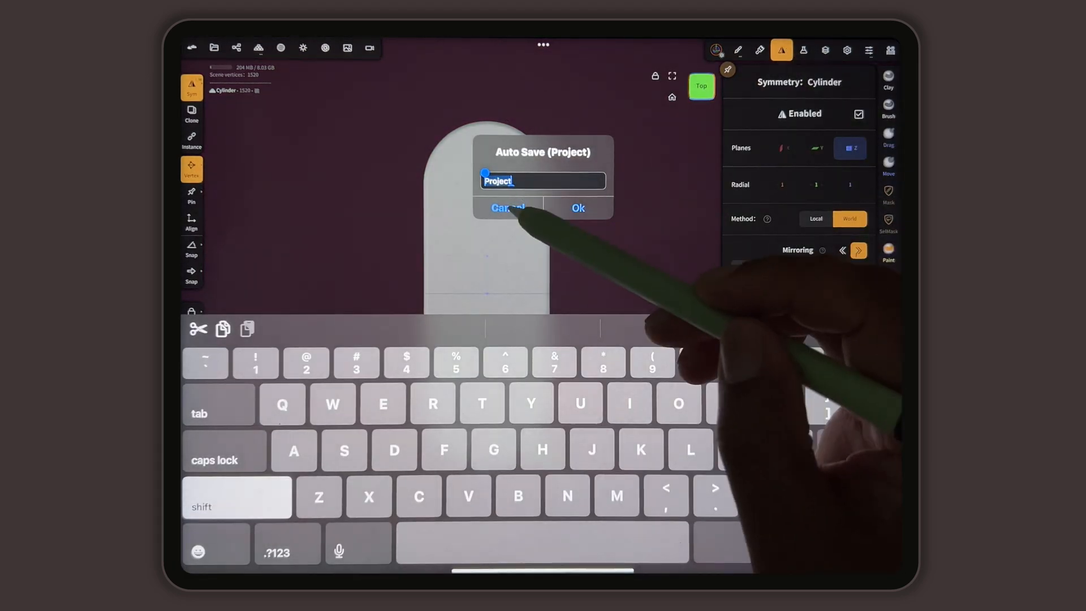
click(506, 207)
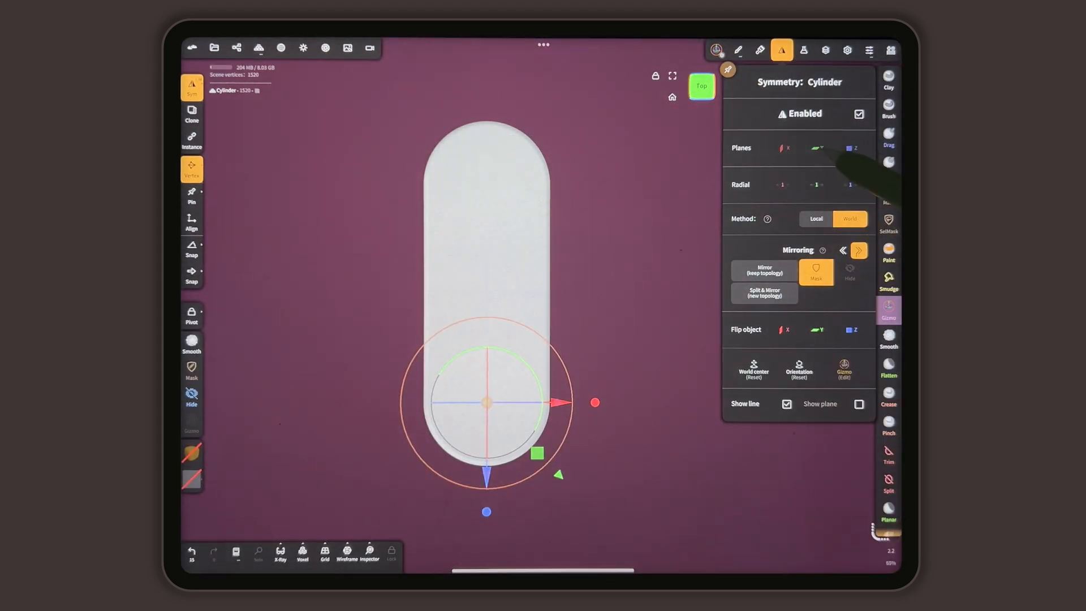
click(782, 148)
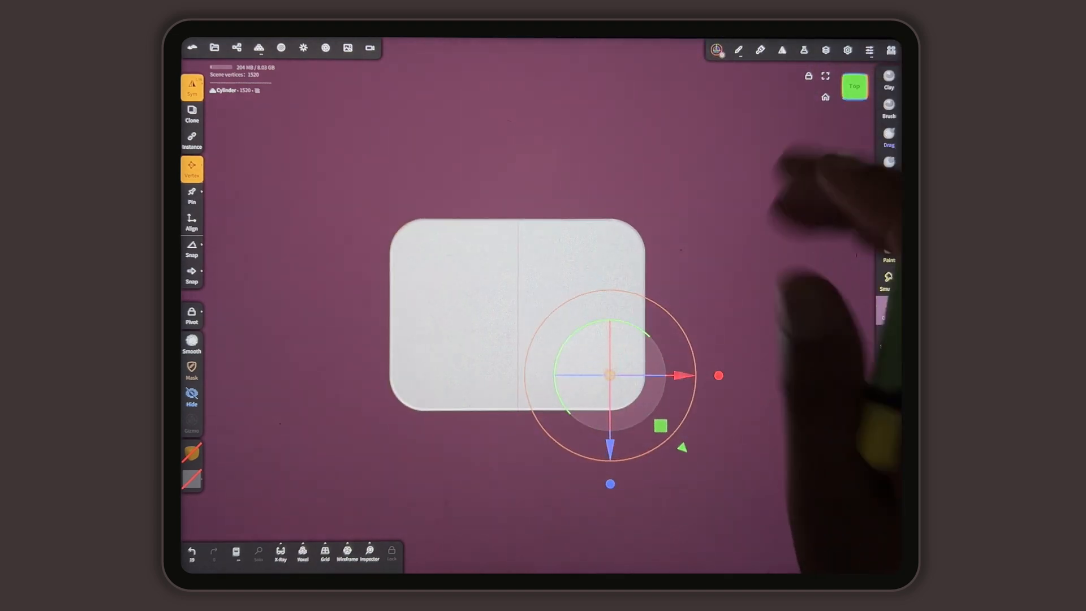
Step: Add and validate a sphere, with symmetry mirrored on the Y plane using the Local method
click(240, 47)
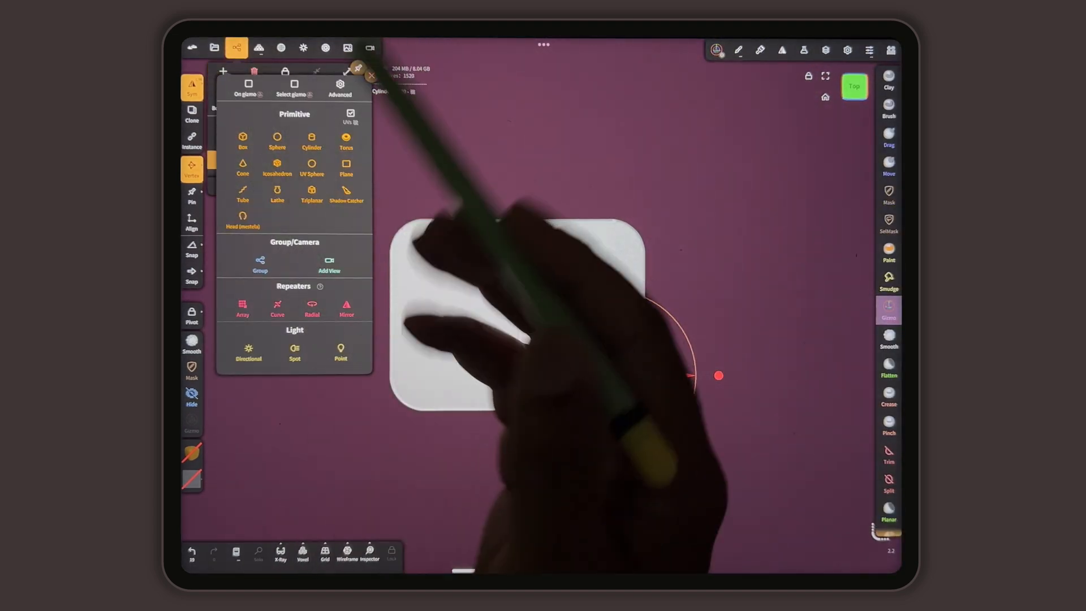
click(277, 141)
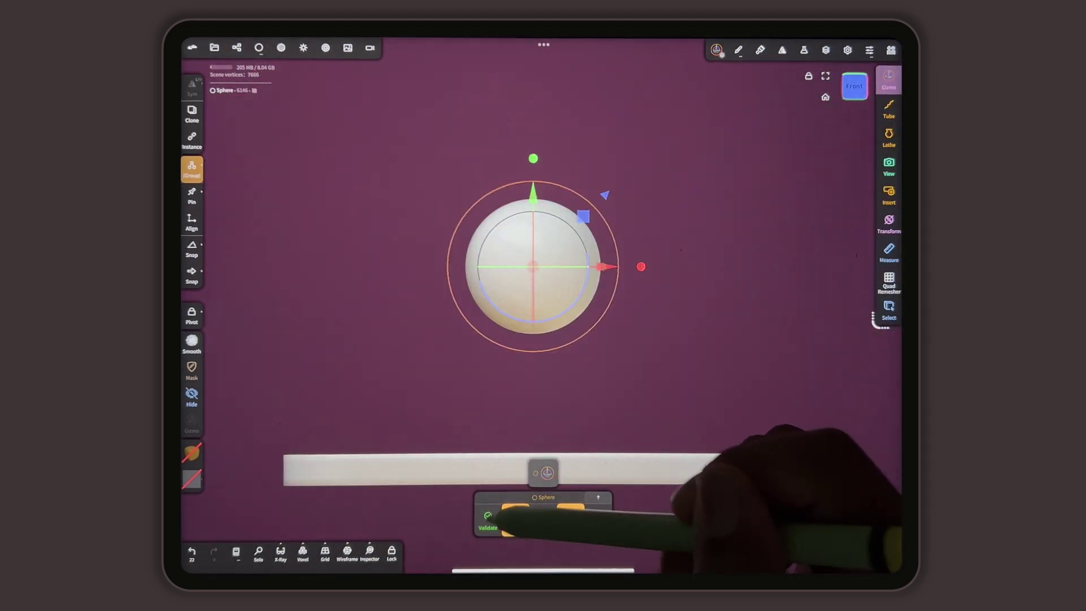
click(782, 50)
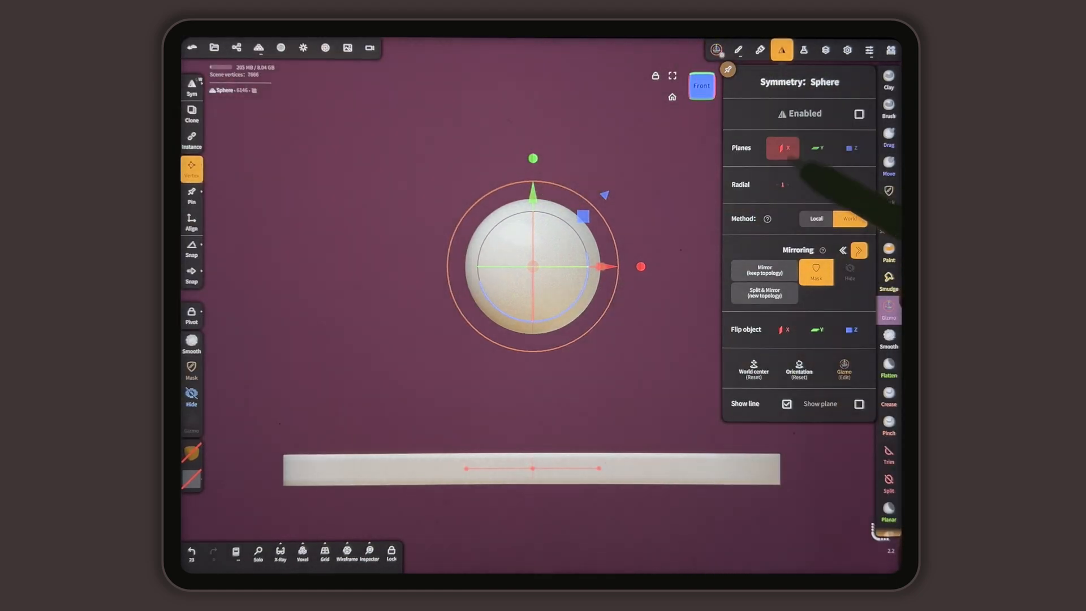
click(817, 147)
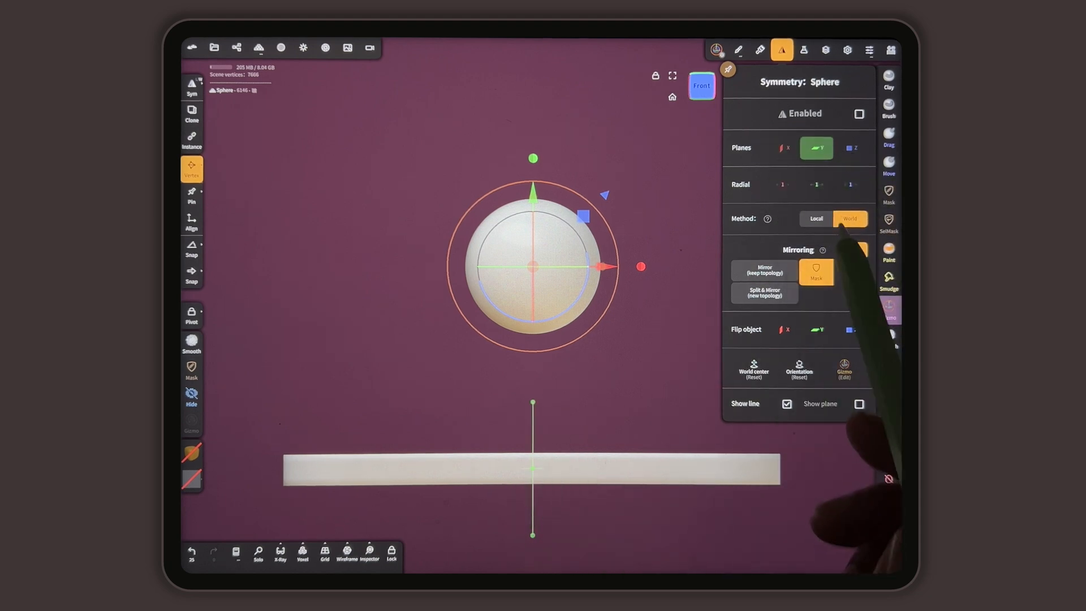
click(816, 219)
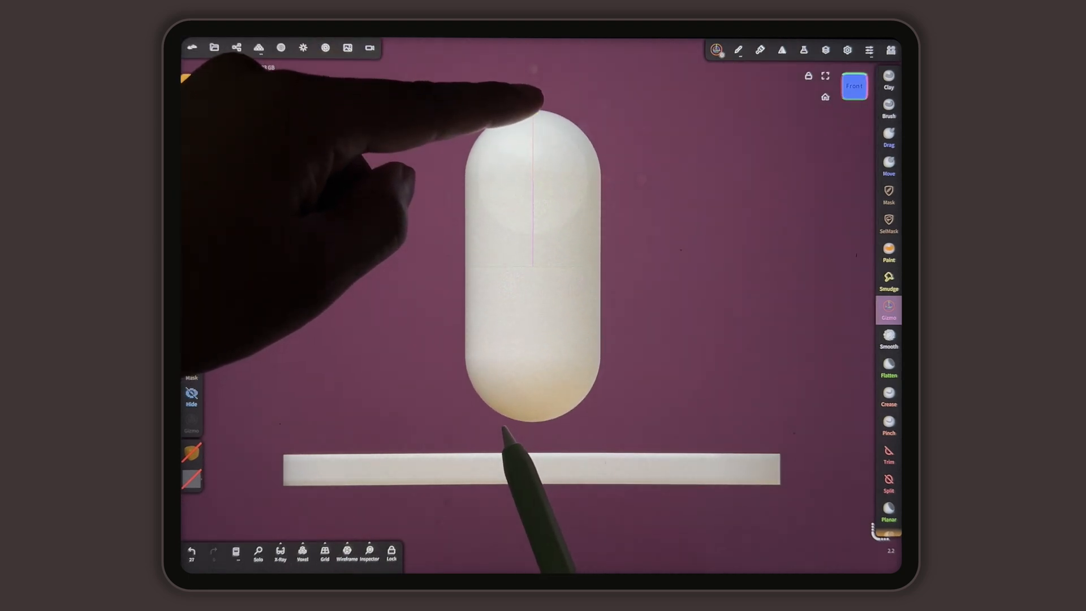
Step: Adjust the symmetry planes to widen the sphere, then set the Remesh resolution
click(781, 50)
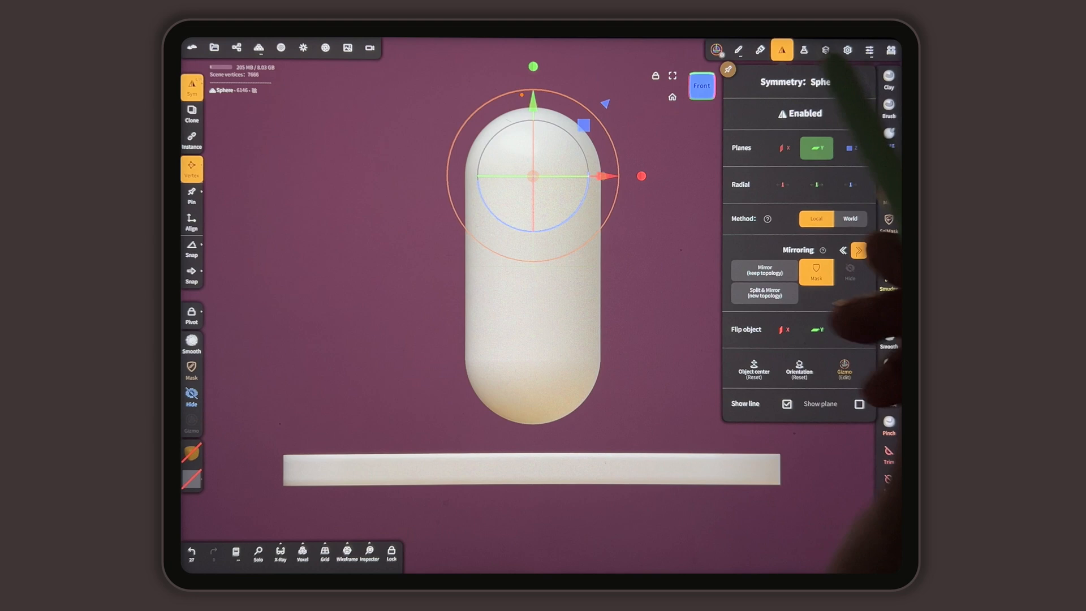
click(781, 148)
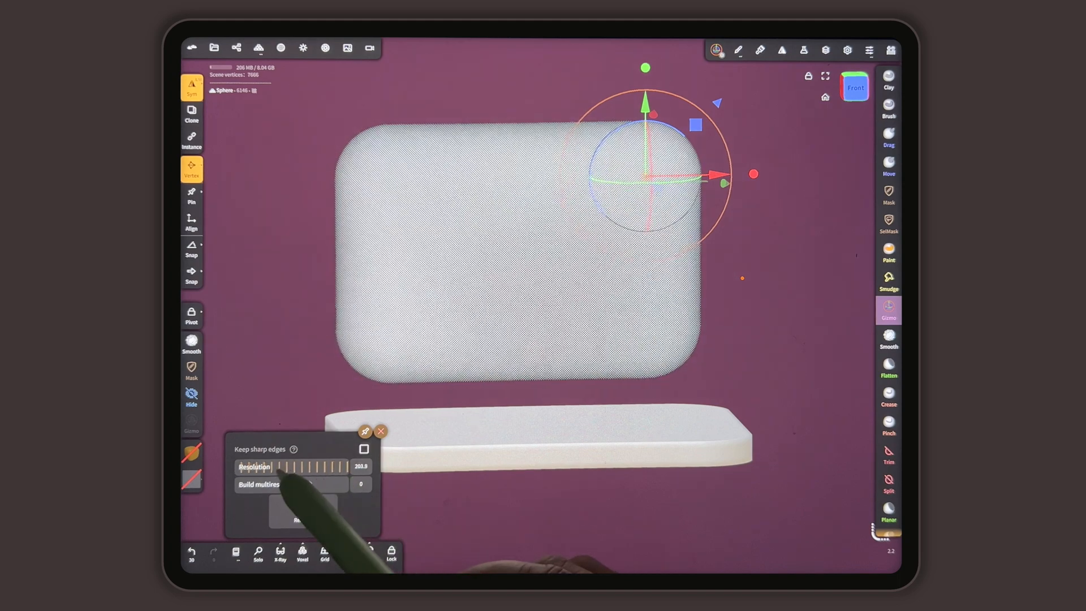
click(303, 514)
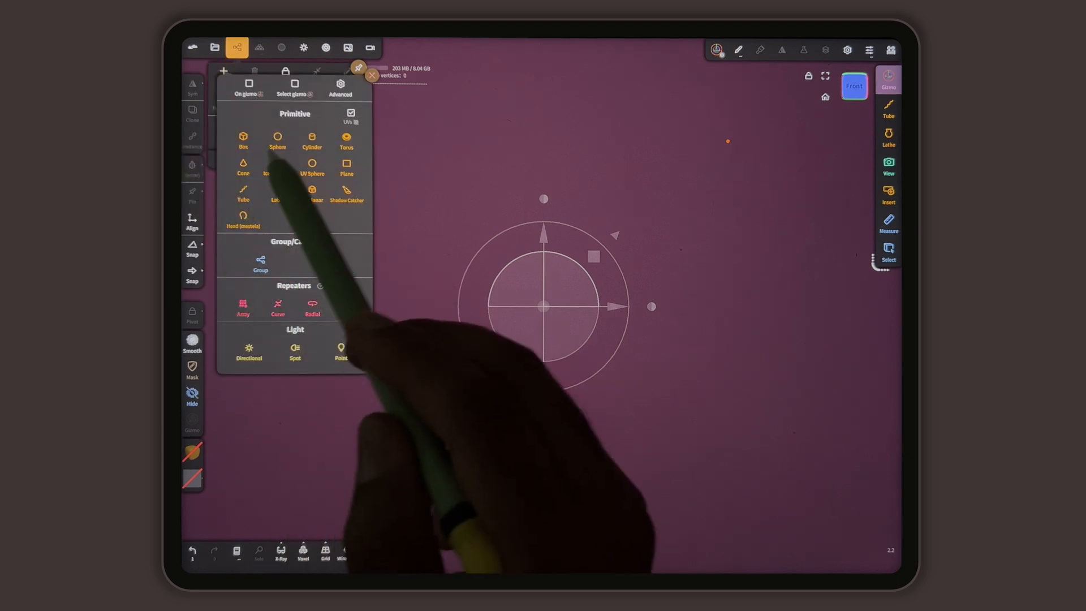
Step: Add a new cylinder and check its Material settings
click(312, 141)
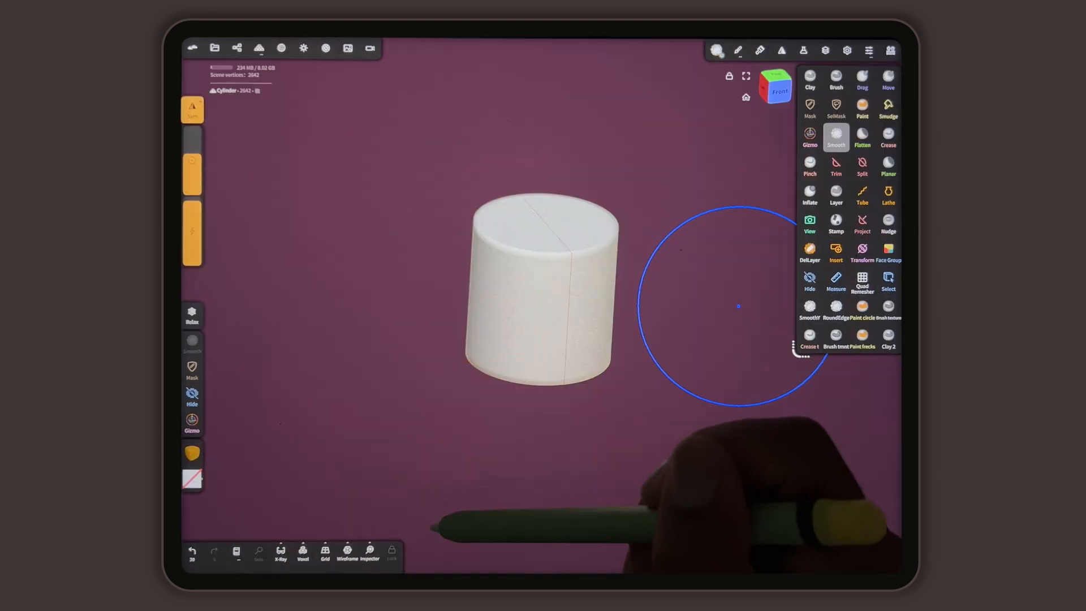
click(284, 47)
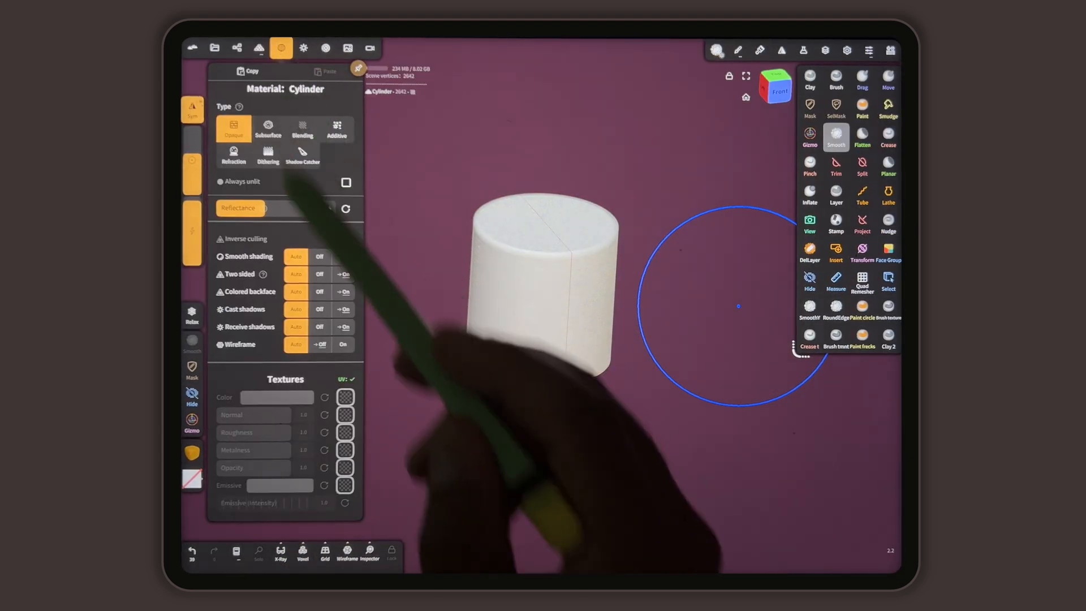
click(810, 136)
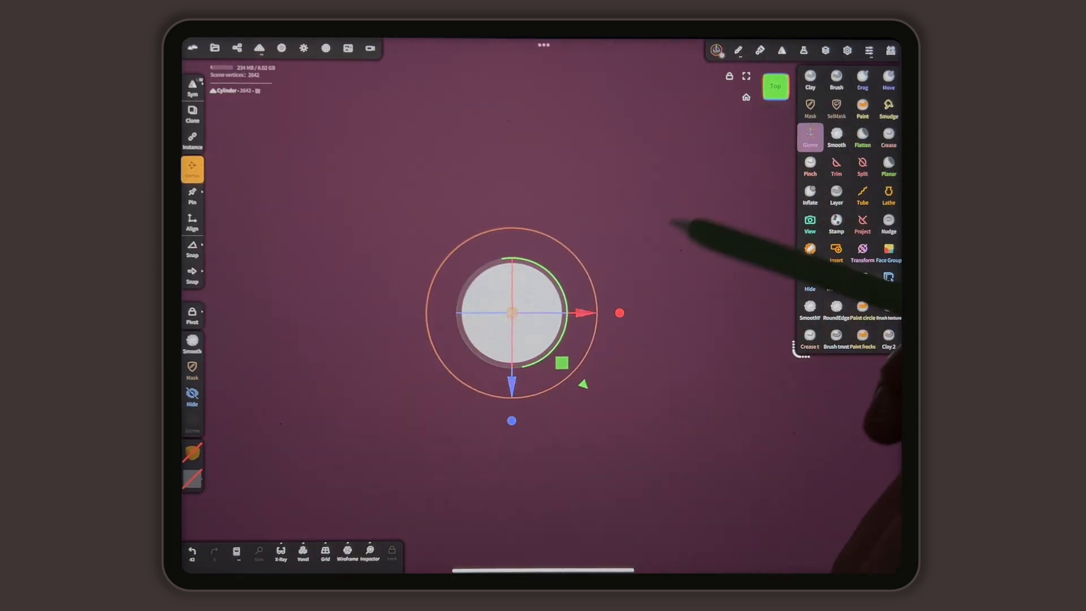
Step: Set the gizmo to Vertex, stretch the cylinder into a long capsule, and add Z symmetry
click(782, 50)
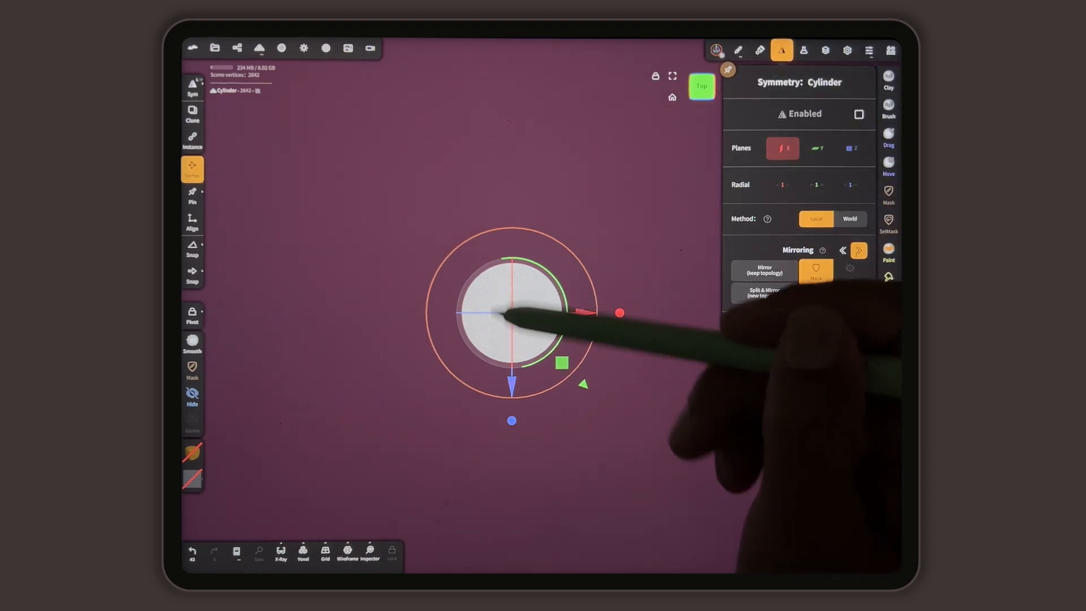
click(850, 148)
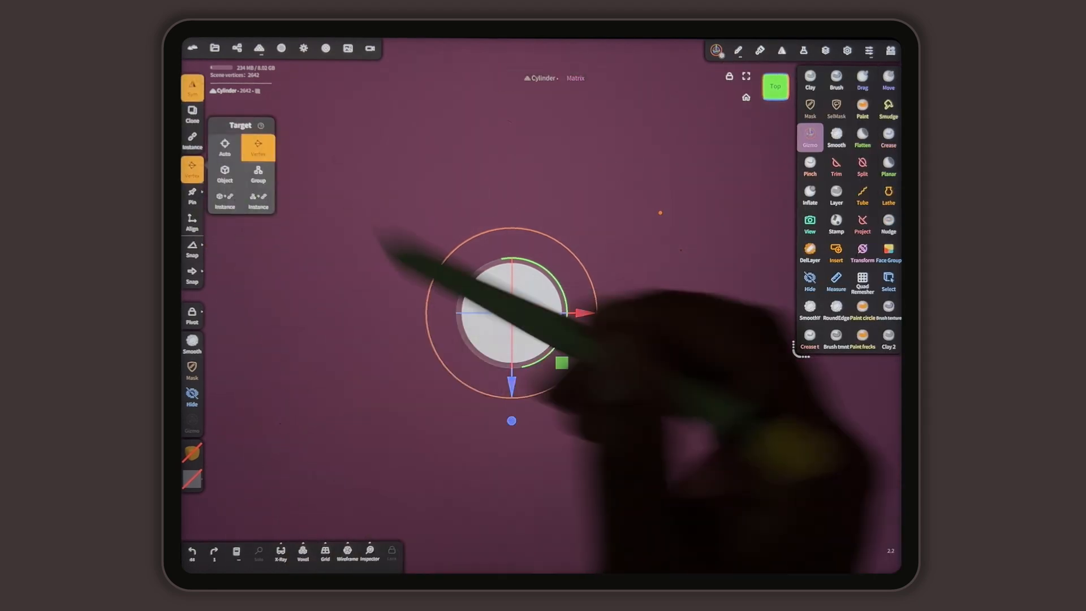
drag(511, 388, 512, 464)
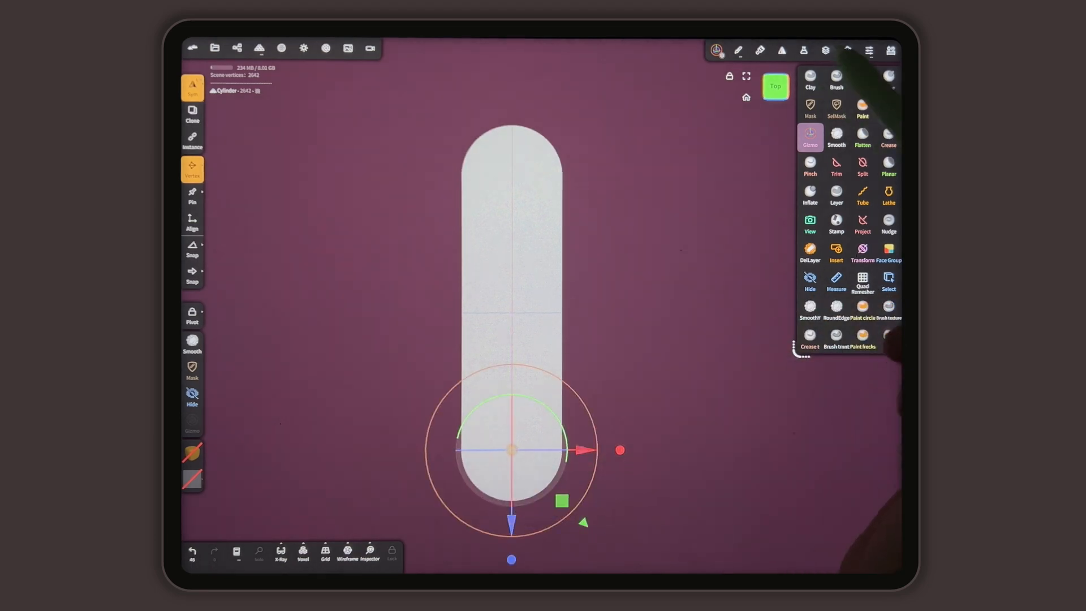
click(781, 52)
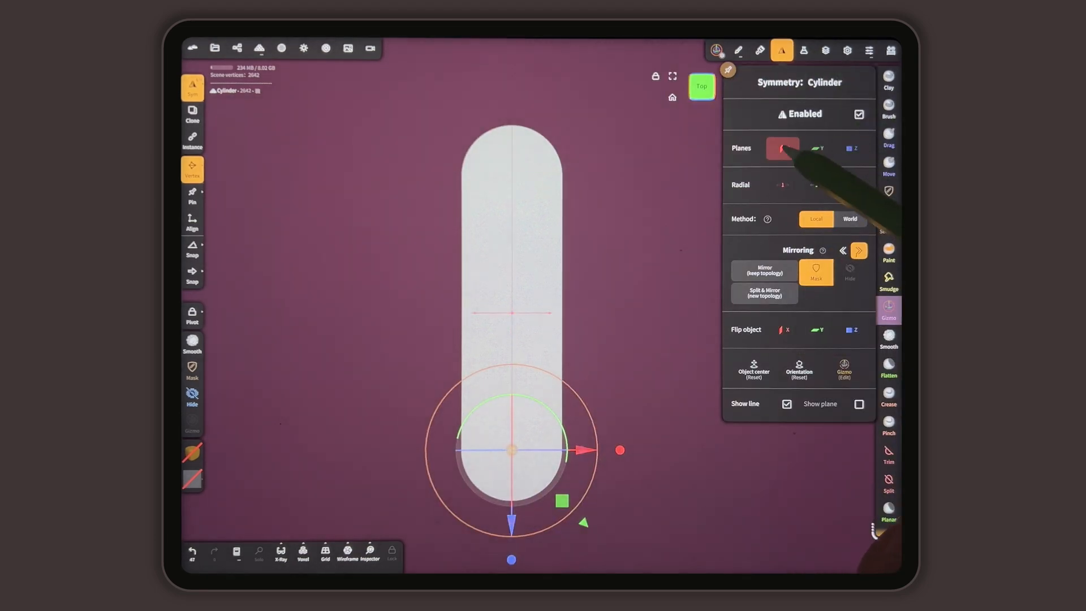
click(850, 148)
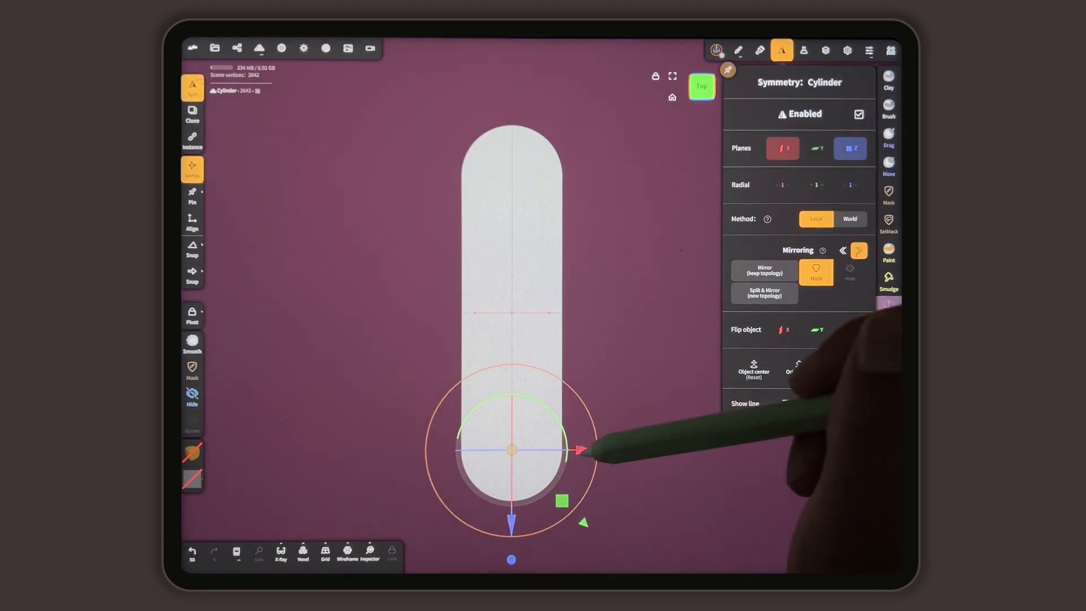